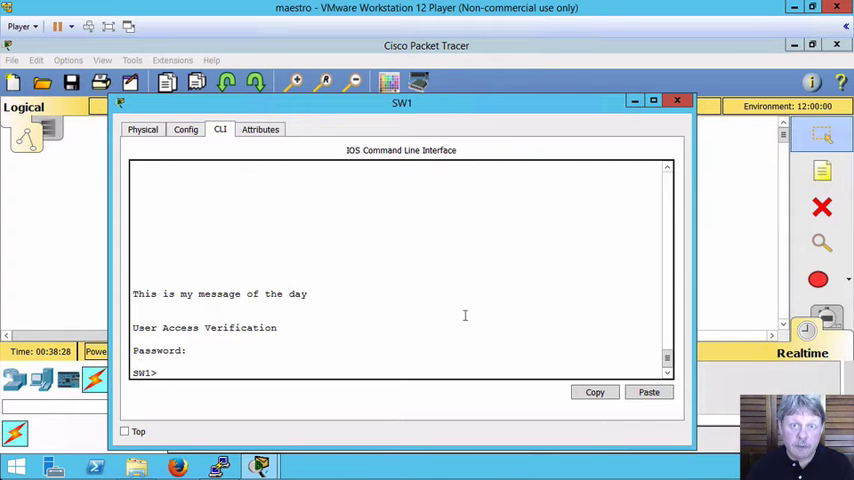
Enter privileged EXEC on SW1 with 'en', then global configuration with 'conf t'.
text(en)
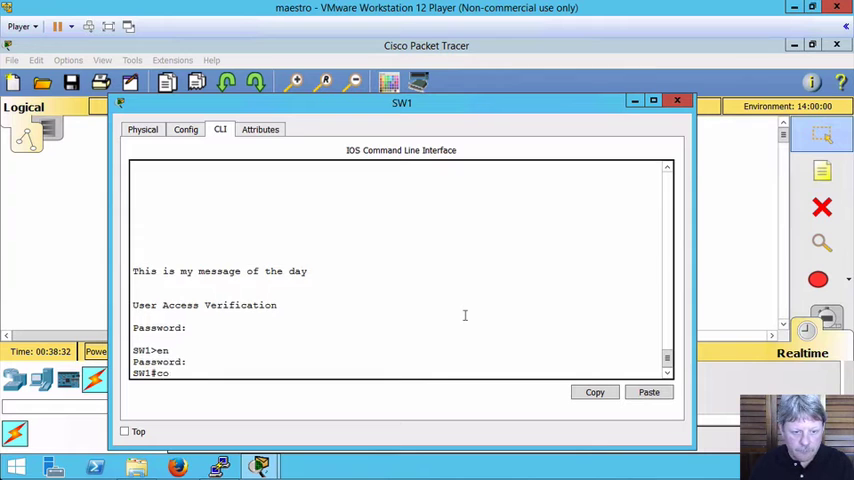
text(conf t)
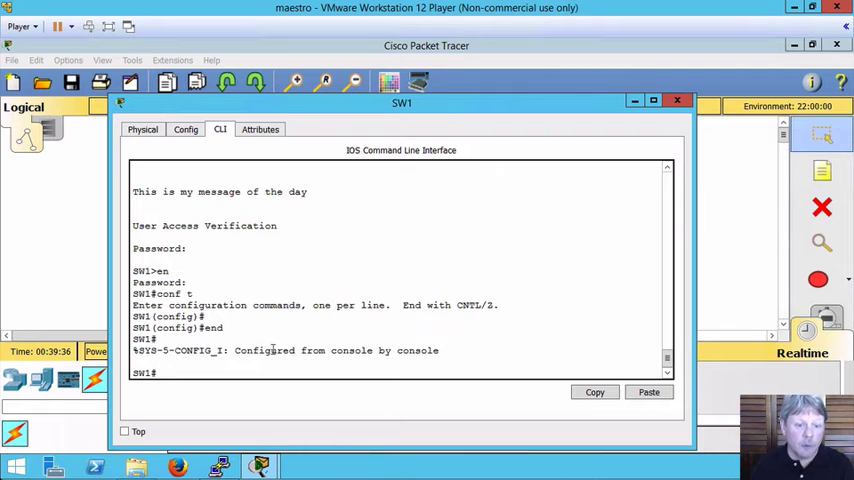
Enter 'conf t' and 'line con 0' on SW1, then begin typing the 'logging' command.
text(conf t)
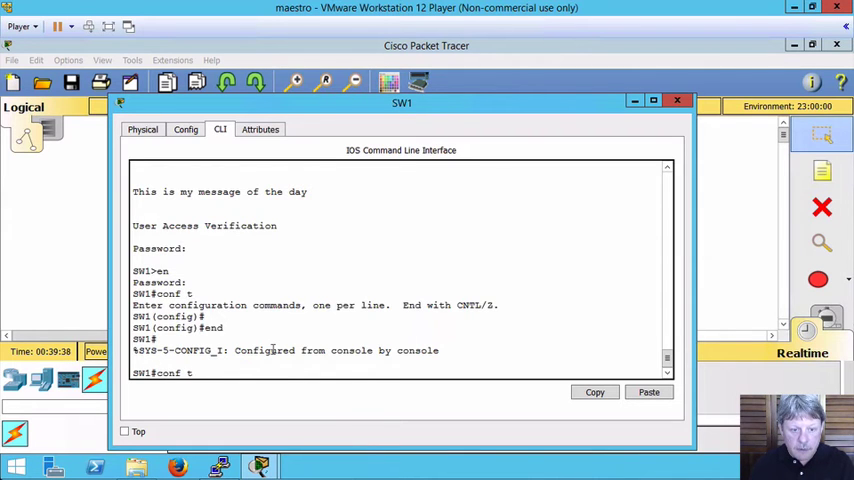
key(Return)
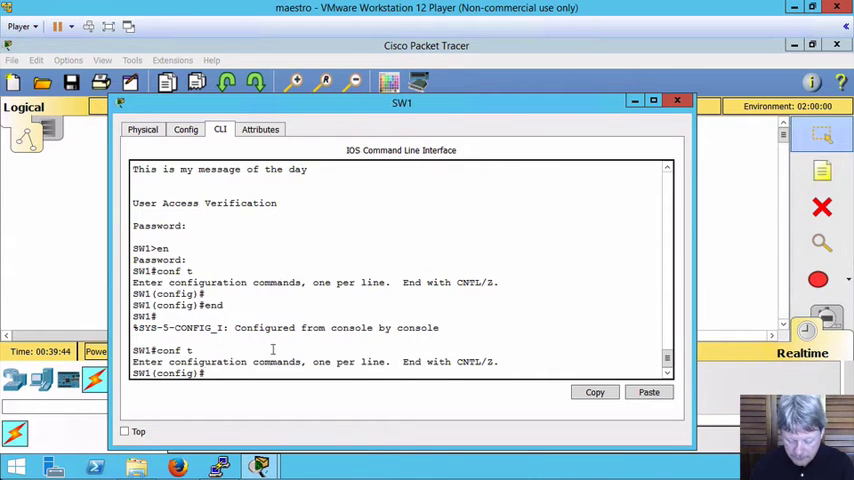
text(line con 0)
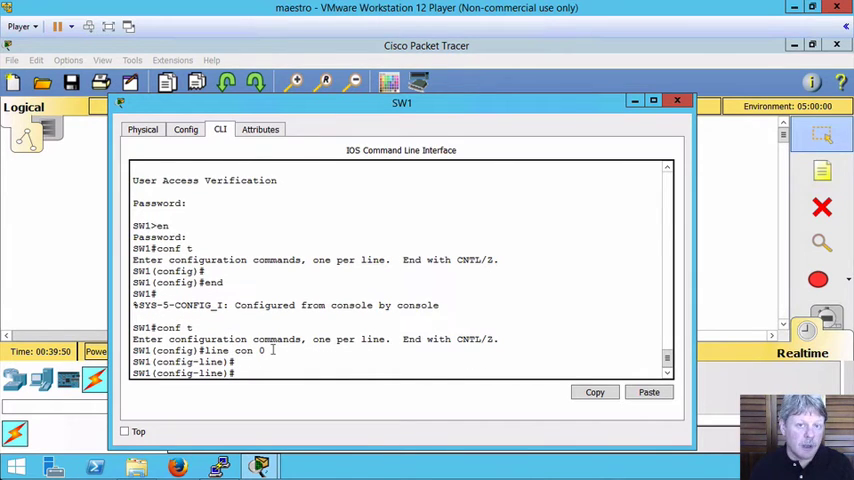
text(log)
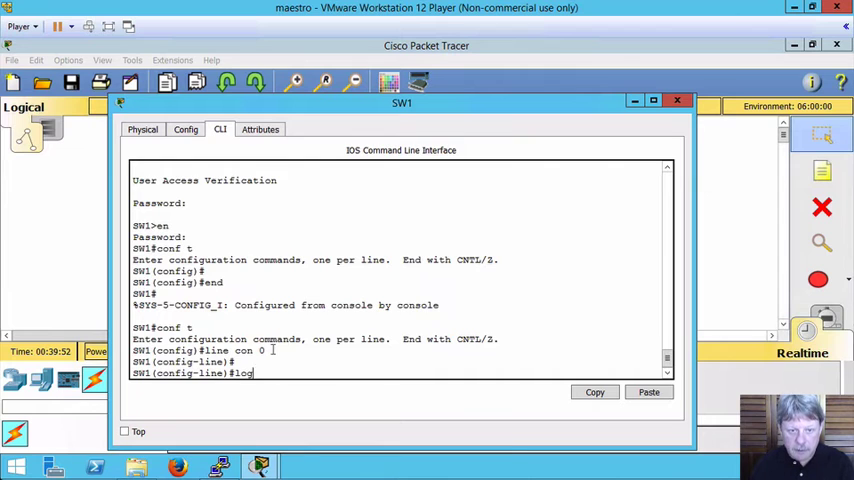
text(ging)
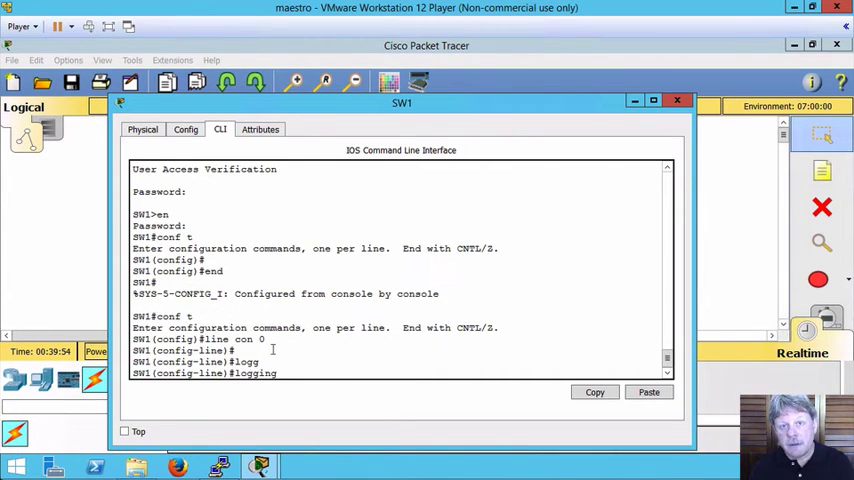